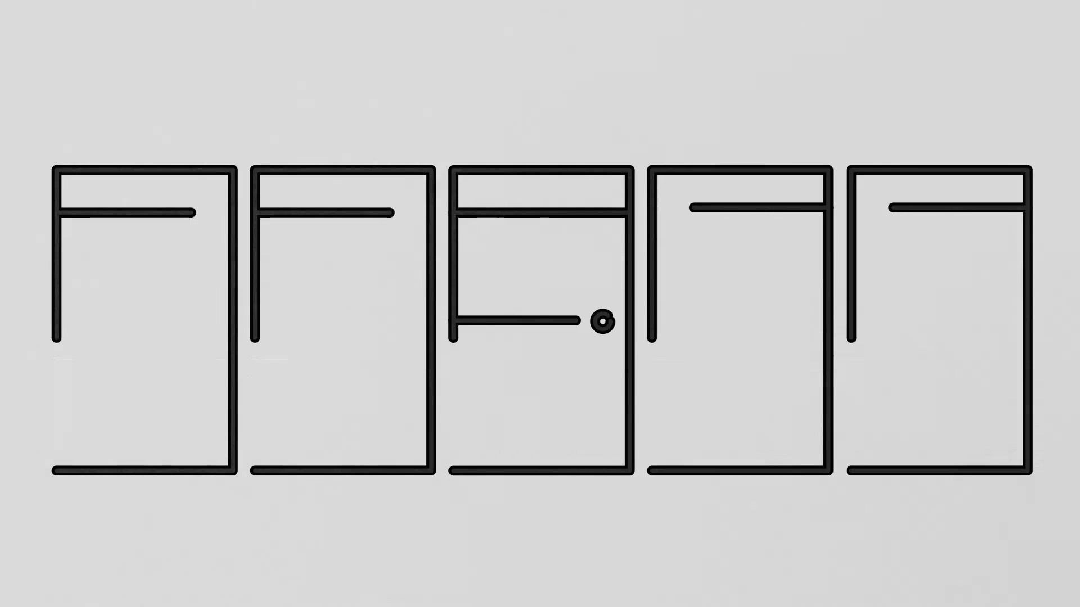
pyautogui.click(540, 316)
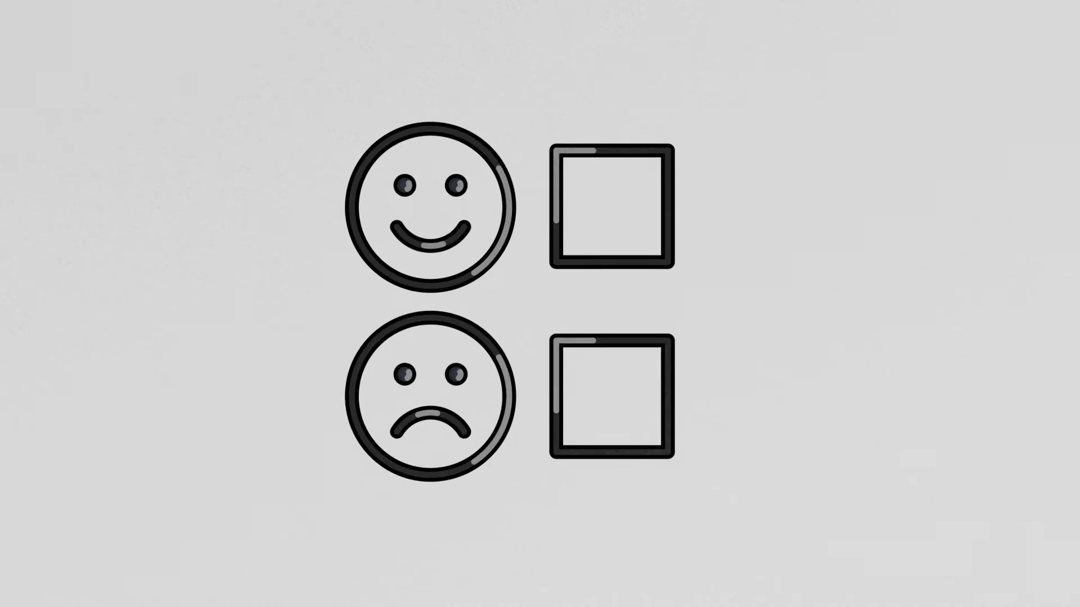
pyautogui.click(608, 202)
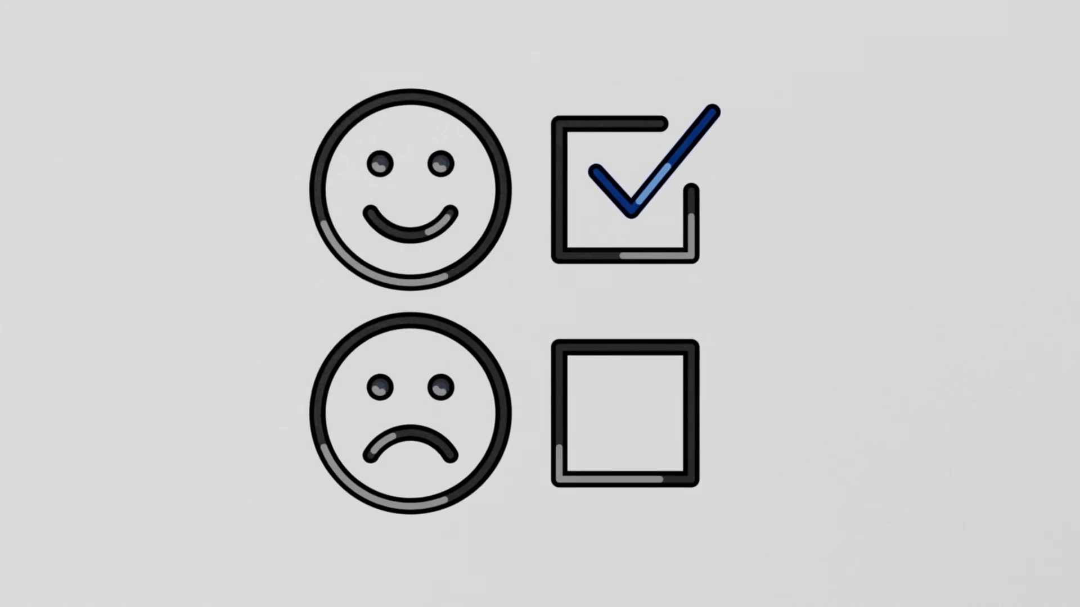